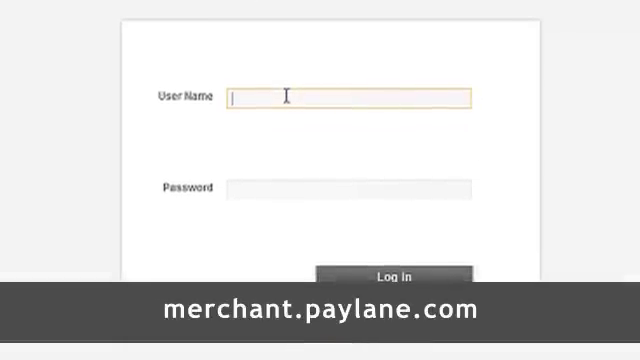
Step: Enter the user name 'tom' and move to the password field
type("tom")
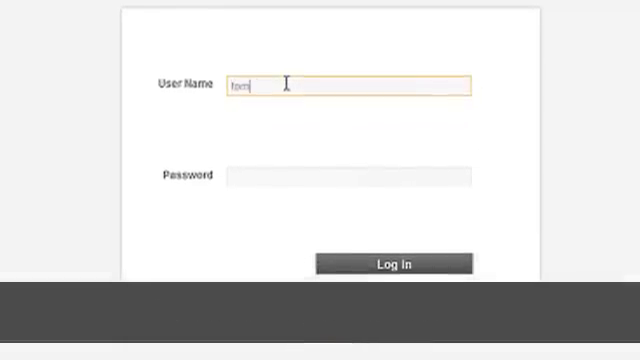
left_click(350, 174)
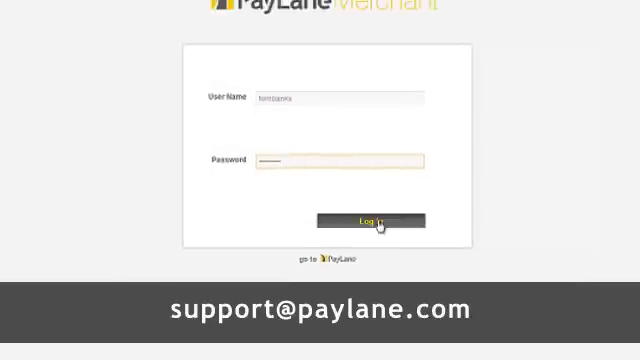
Step: Log in and scroll the dashboard's notifications, risk gauges and monthly transaction summary
left_click(372, 218)
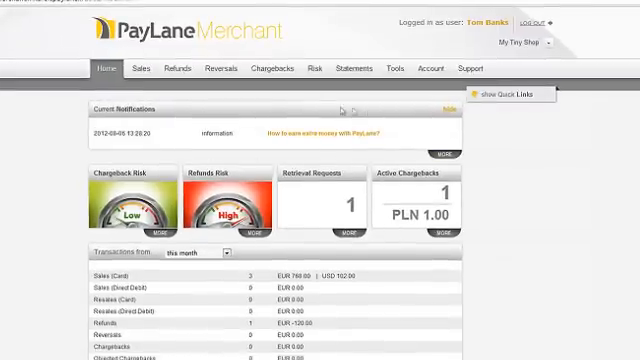
scroll("down", 3)
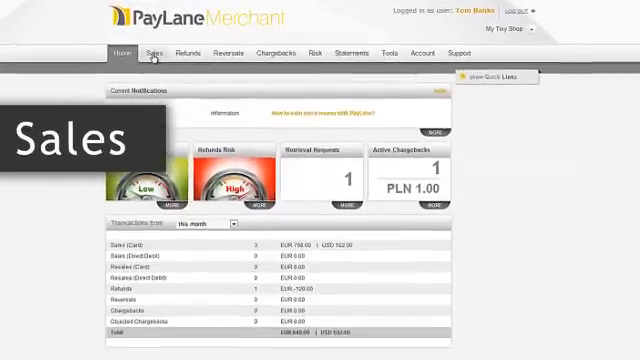
Step: Drill from August 2012 sales into one day's sales and a single sale's details
left_click(152, 62)
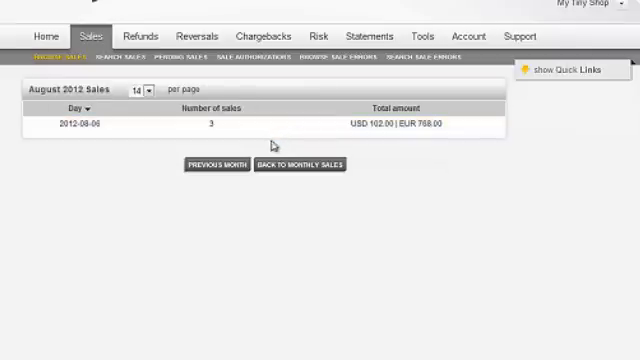
left_click(76, 124)
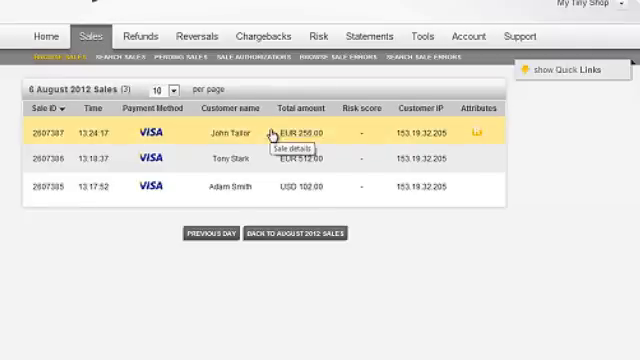
left_click(270, 132)
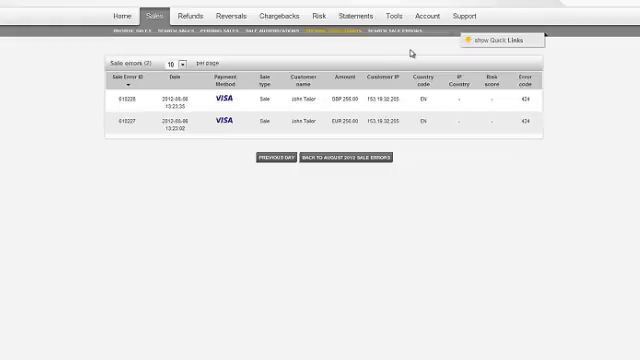
mouse_move(410, 50)
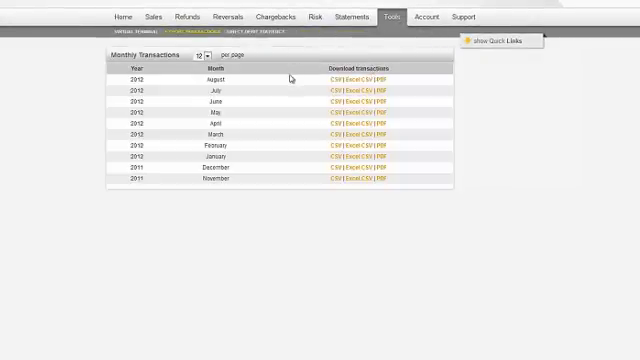
mouse_move(288, 78)
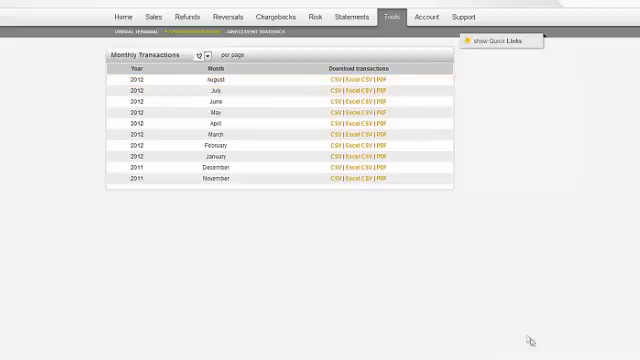
Step: Scroll through the monthly transaction downloads list
scroll("up", 3)
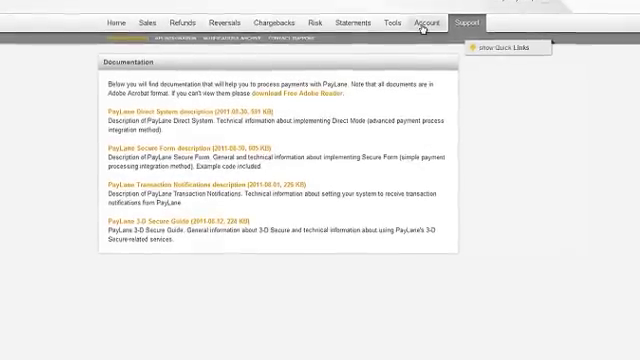
Step: Show the Account settings with the EUR, PLN and USD currencies
left_click(430, 18)
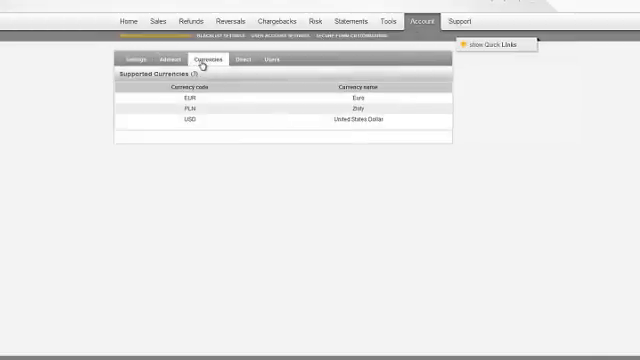
Step: Review Secure Form options and logo settings, then move to billing statements
left_click(148, 60)
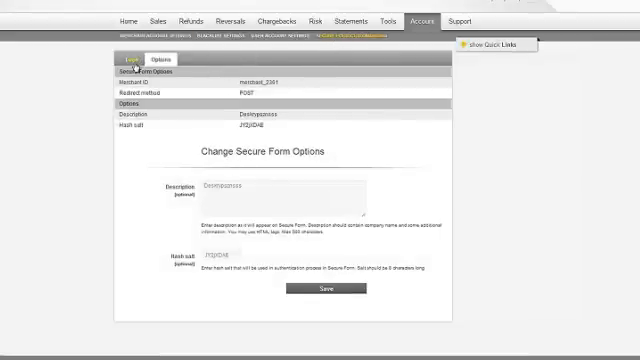
left_click(128, 58)
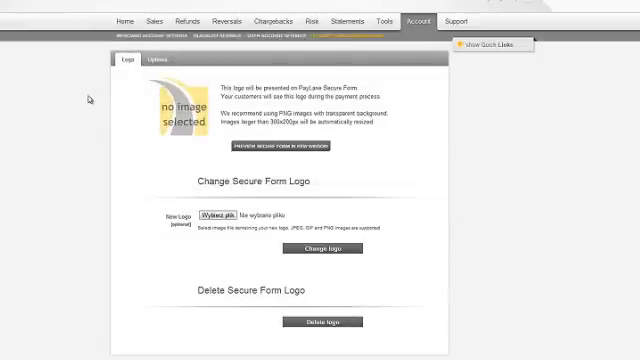
mouse_move(90, 104)
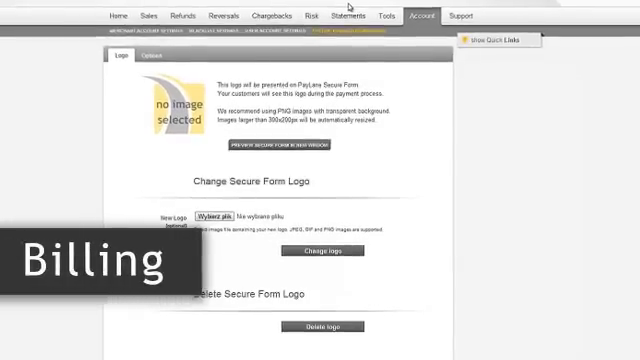
left_click(352, 16)
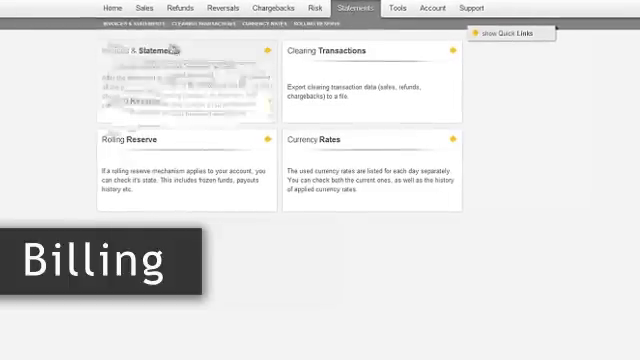